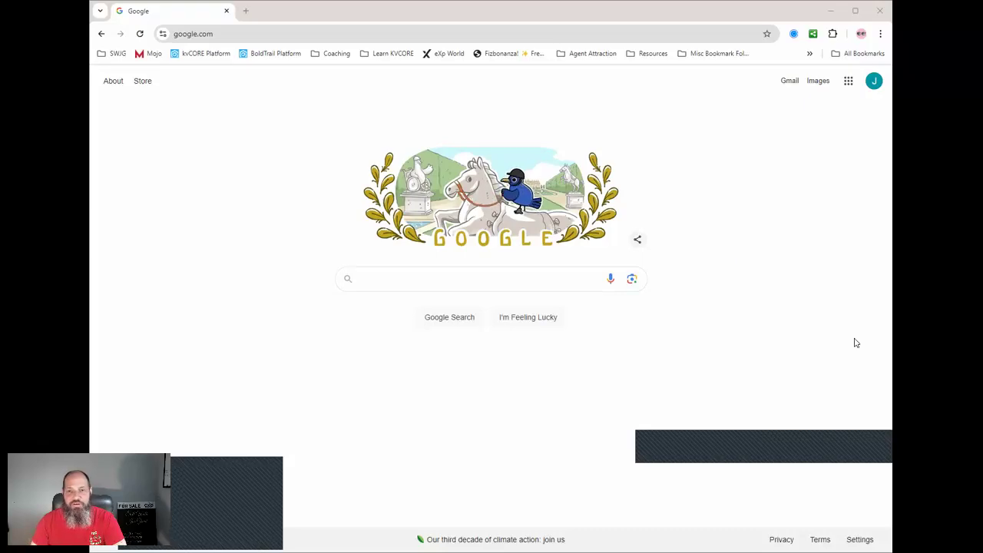
mouse_move(885, 331)
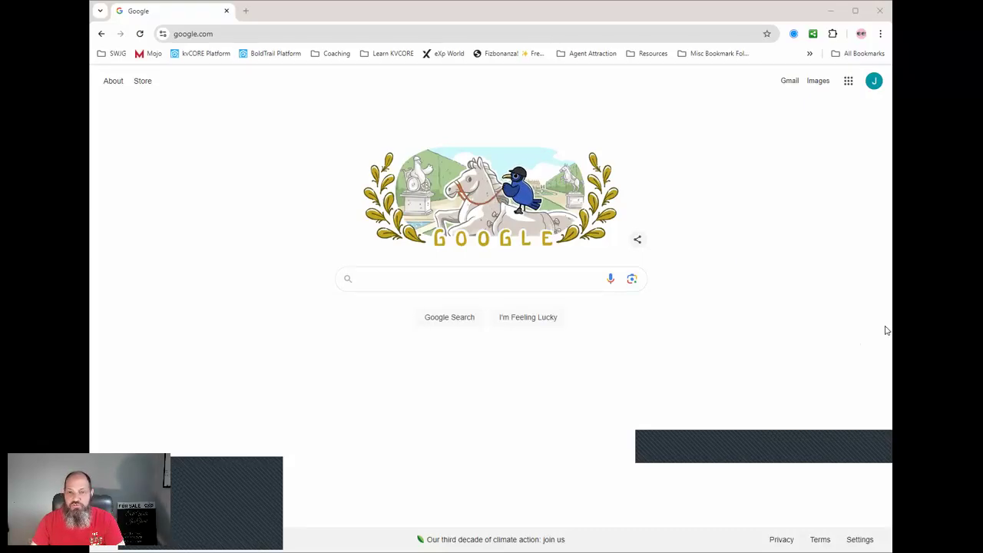
- Search Google for 'mojo dialer' and scroll to the official Mojo Dialer result
click(473, 280)
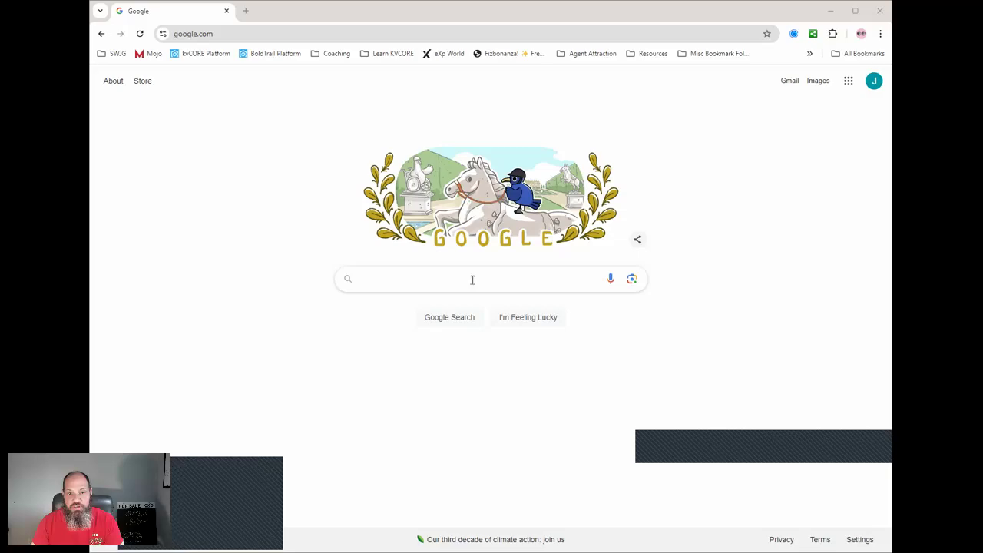
click(473, 280)
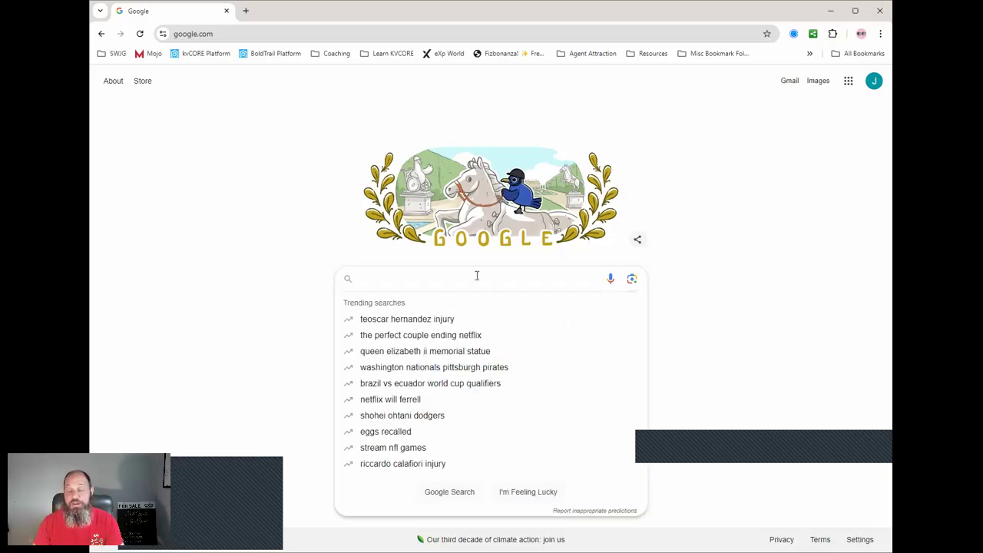
text(mojo dialer)
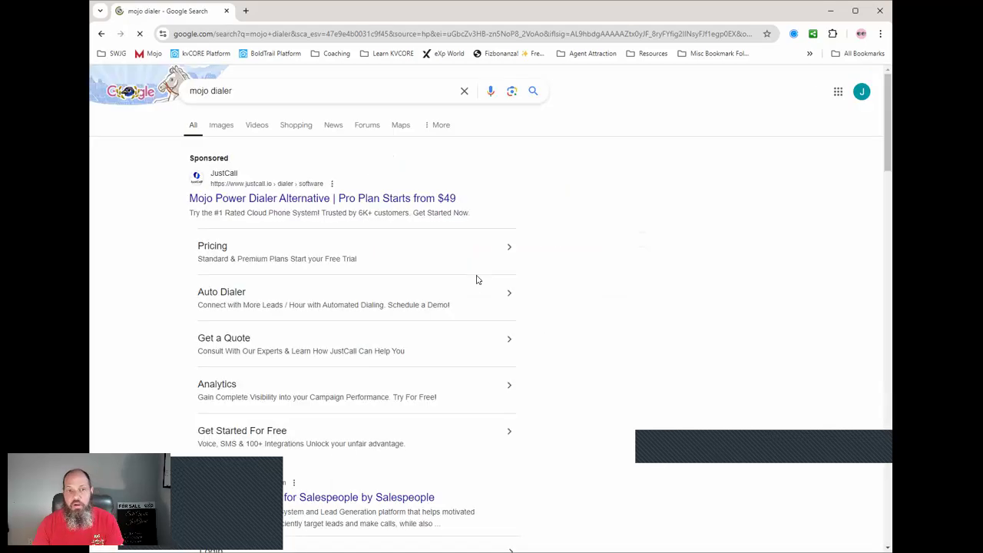
scroll(down, 3)
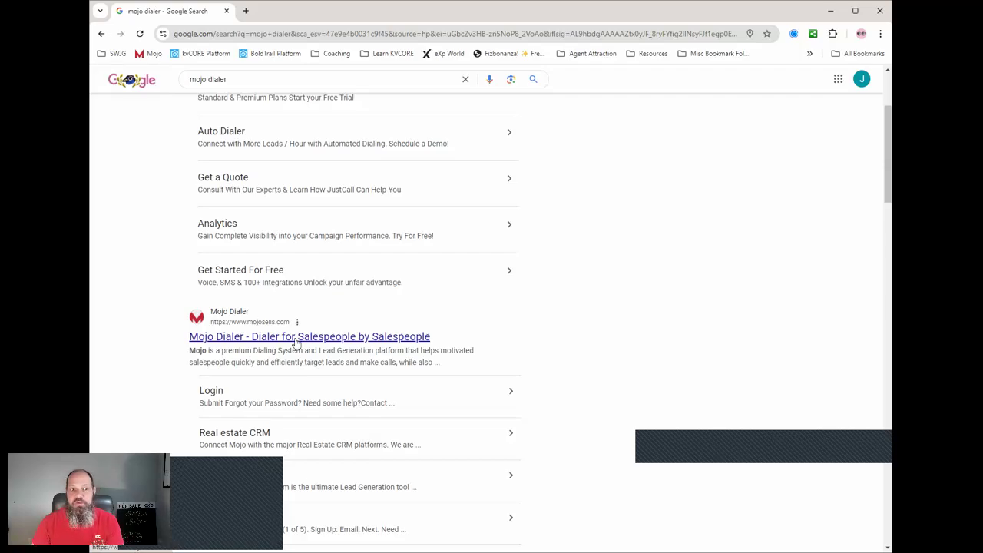
- Go to the Mojo Dialer site and sign in with the saved email and password
click(311, 336)
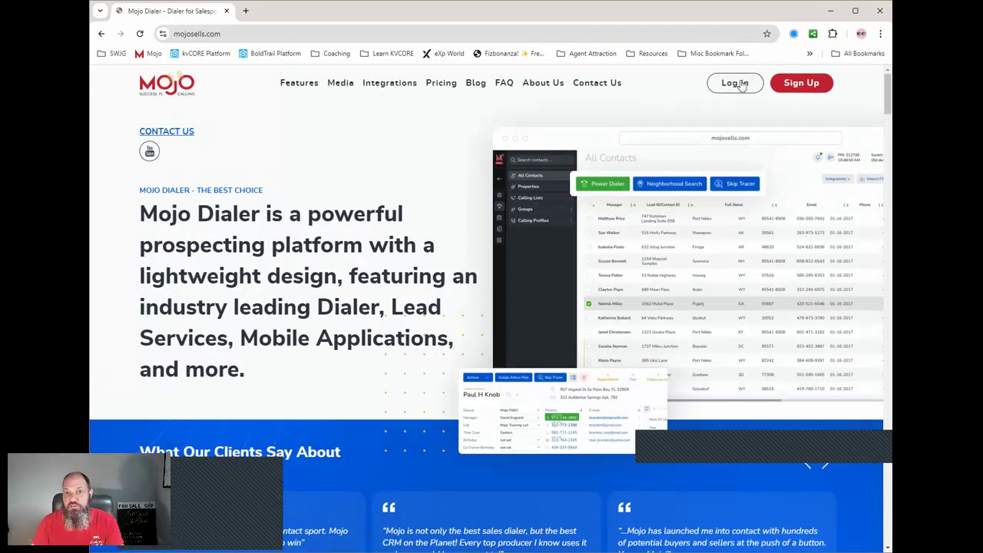
click(734, 83)
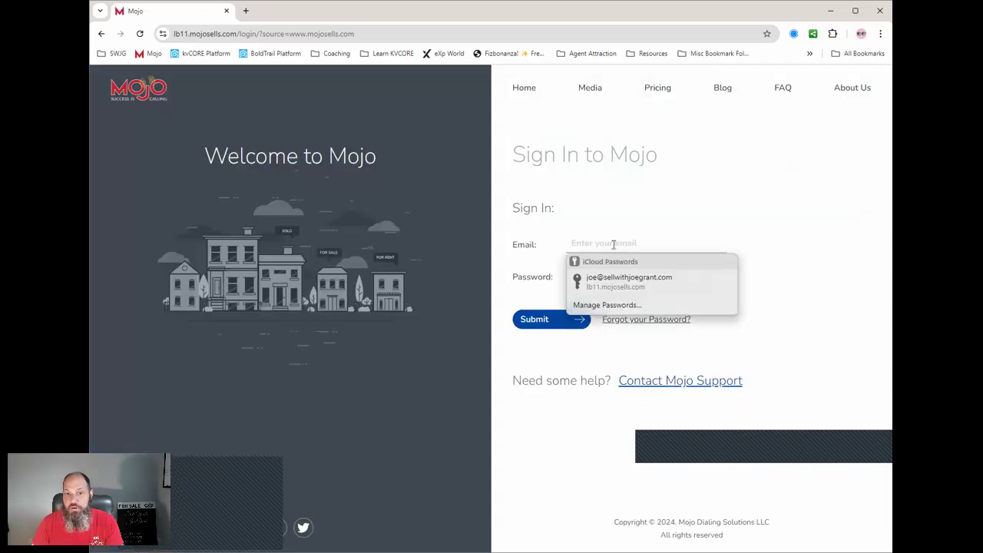
click(628, 281)
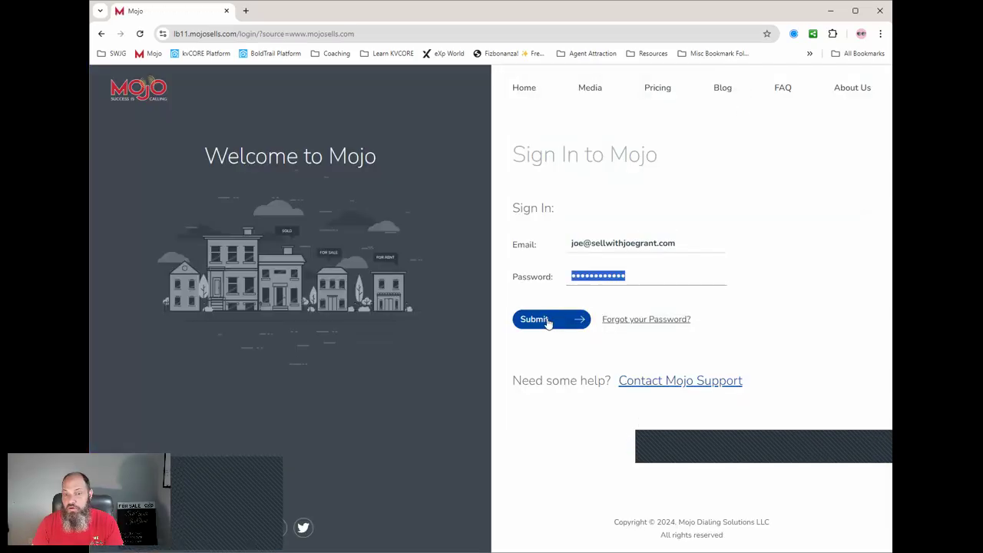
click(546, 318)
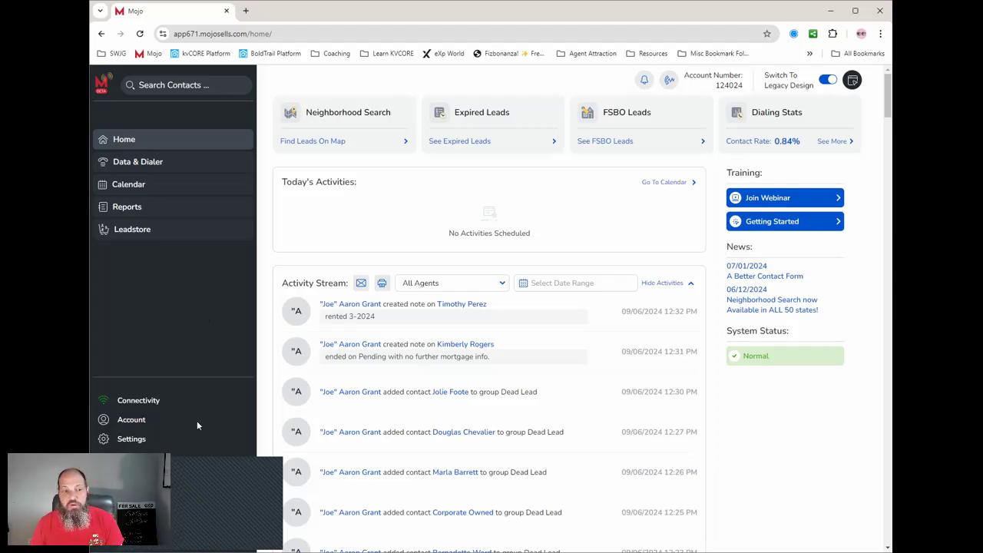
mouse_move(686, 448)
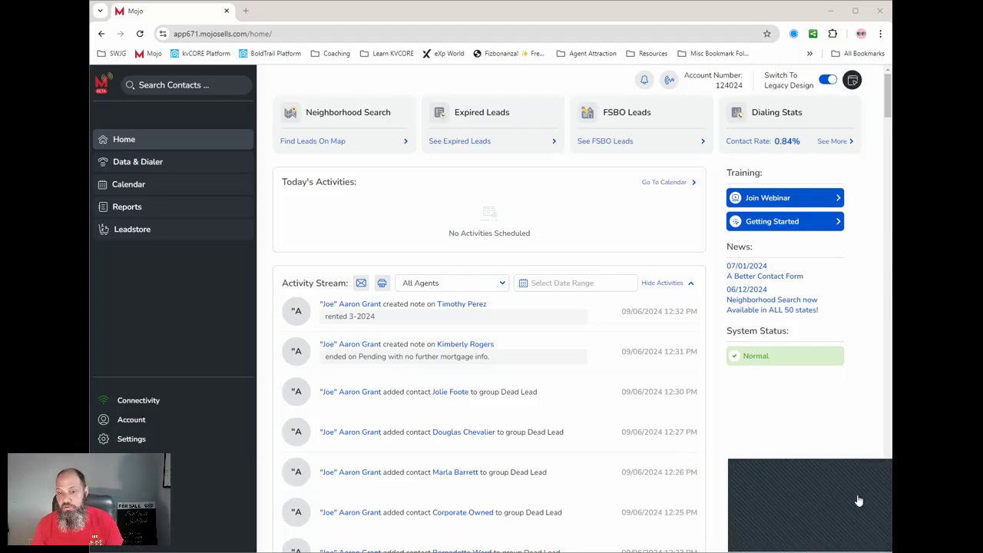
mouse_move(709, 432)
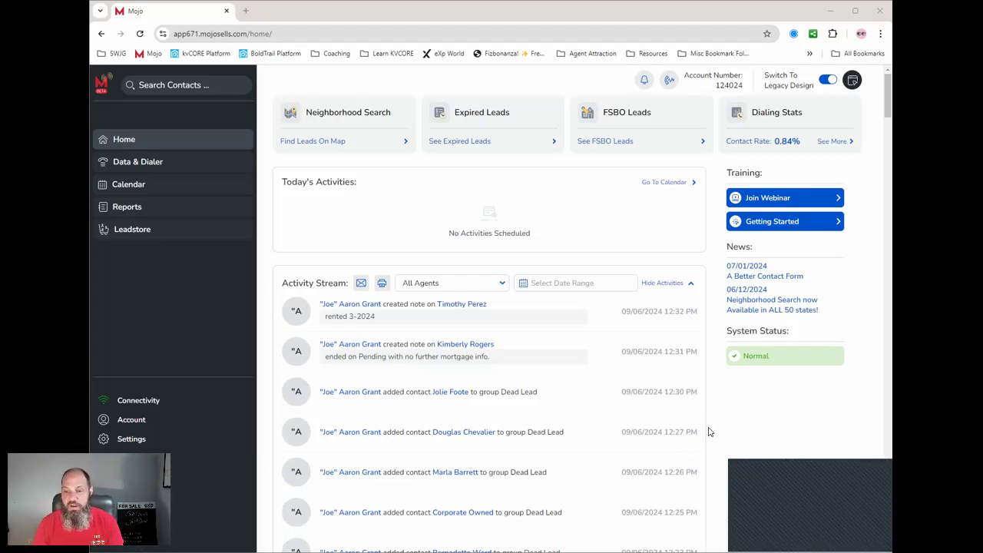
mouse_move(178, 427)
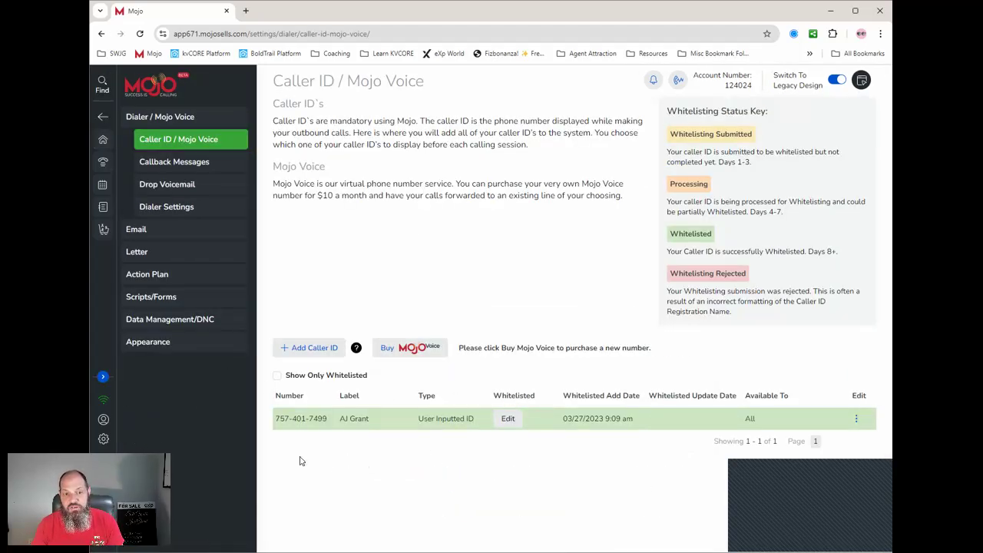
click(308, 347)
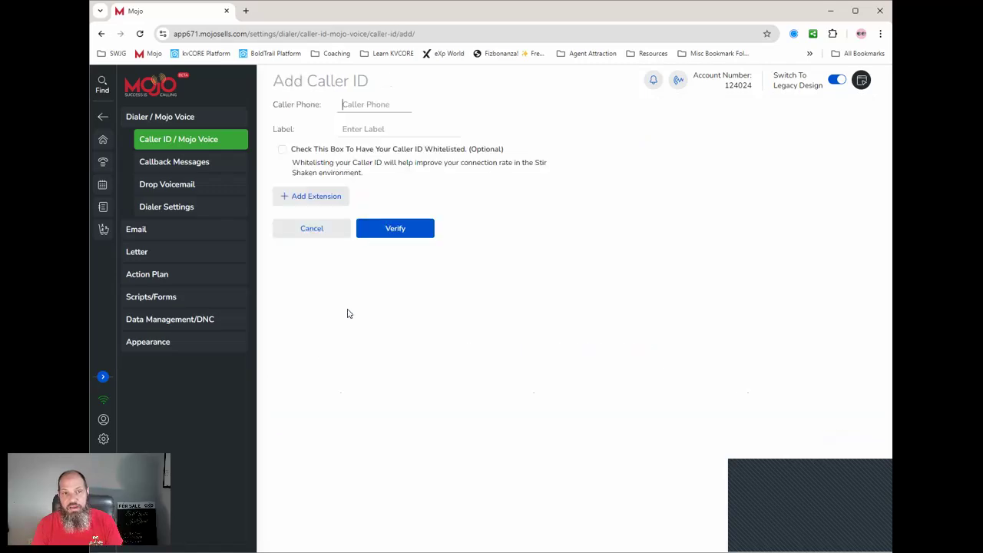
text(850) 281-01)
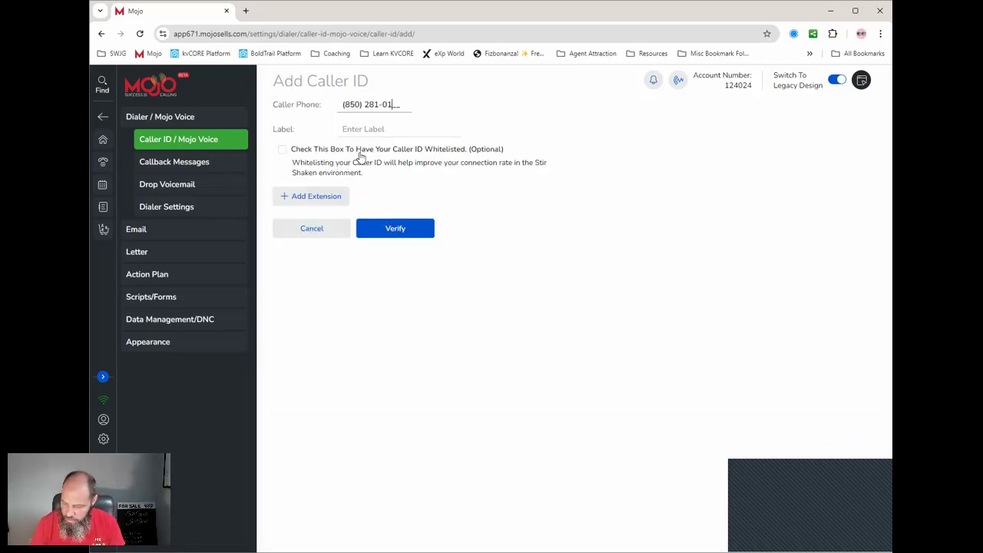
text(70)
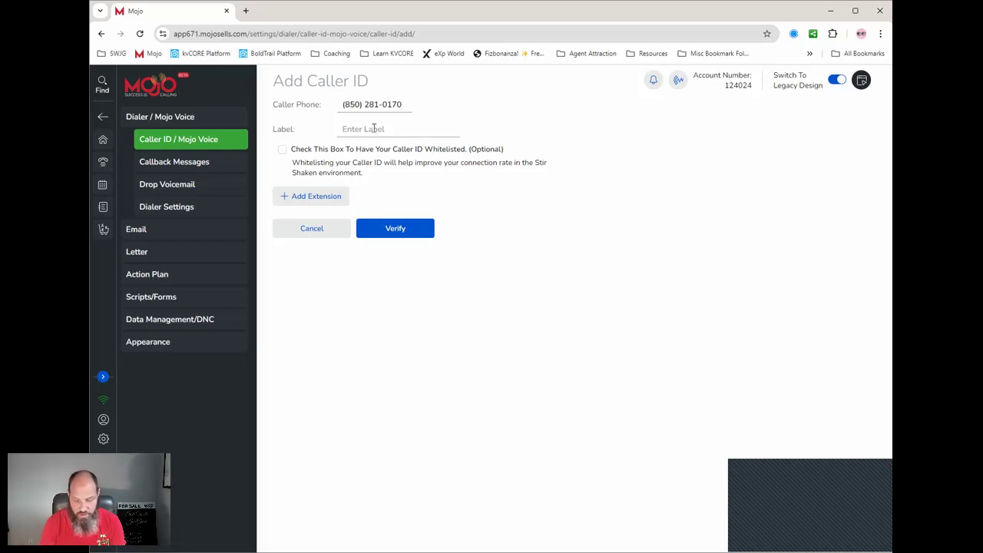
text(Cell 2)
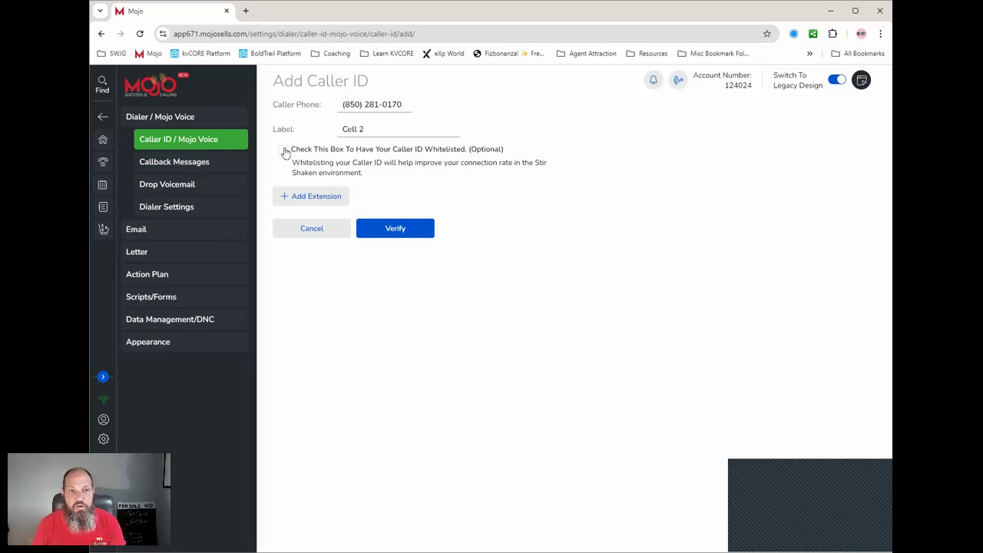
click(283, 149)
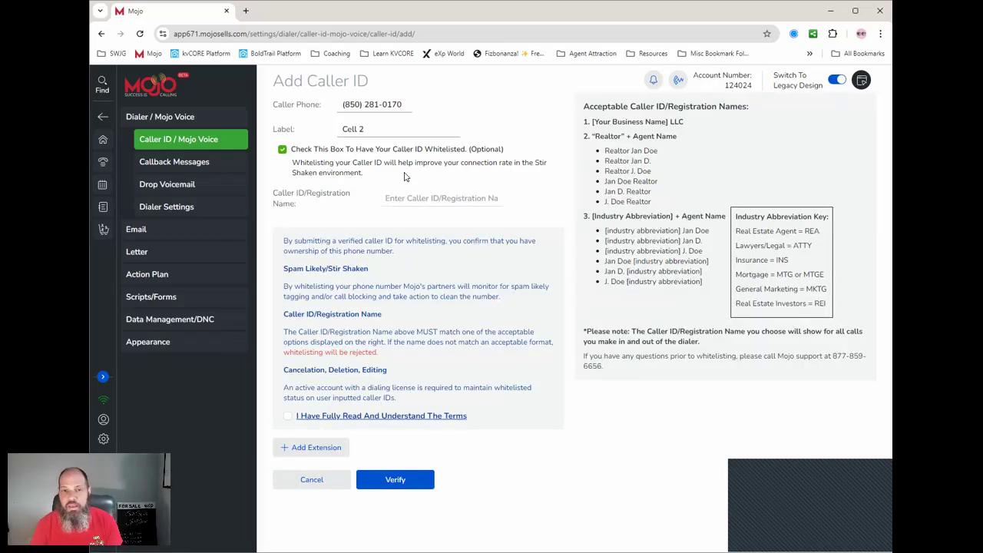
- Enter registration name AJ Grant REA, accept the whitelisting terms, and submit for verification
click(440, 196)
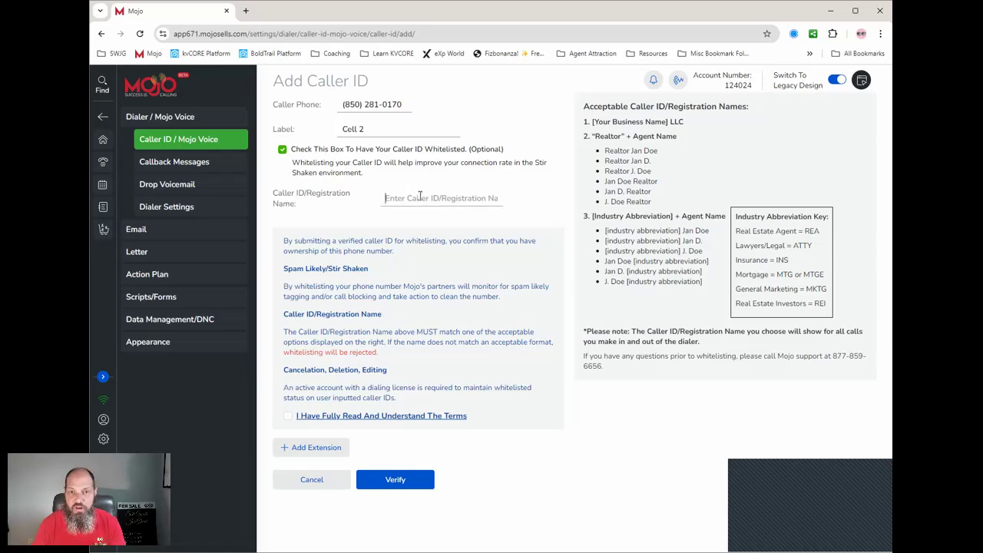
text(AJ Grant)
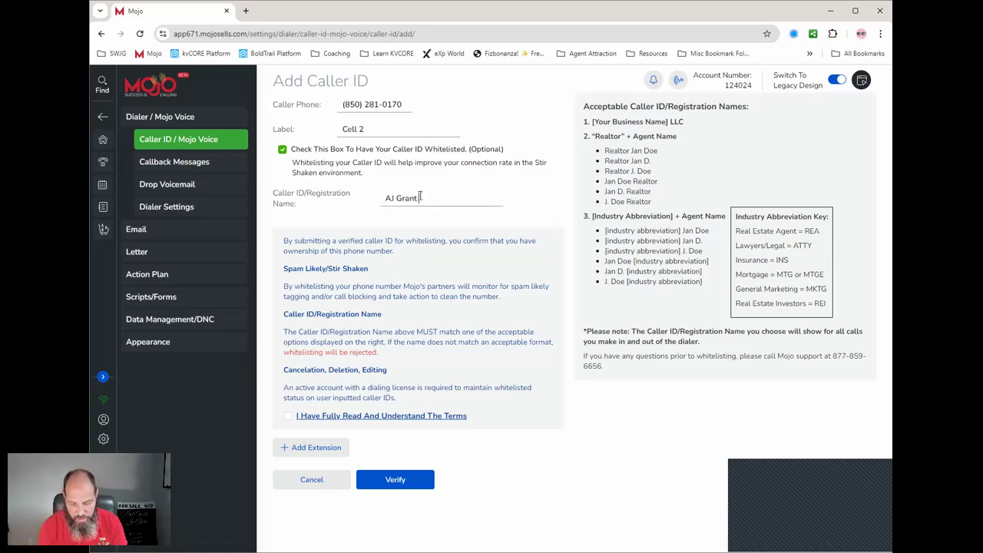
text(REA)
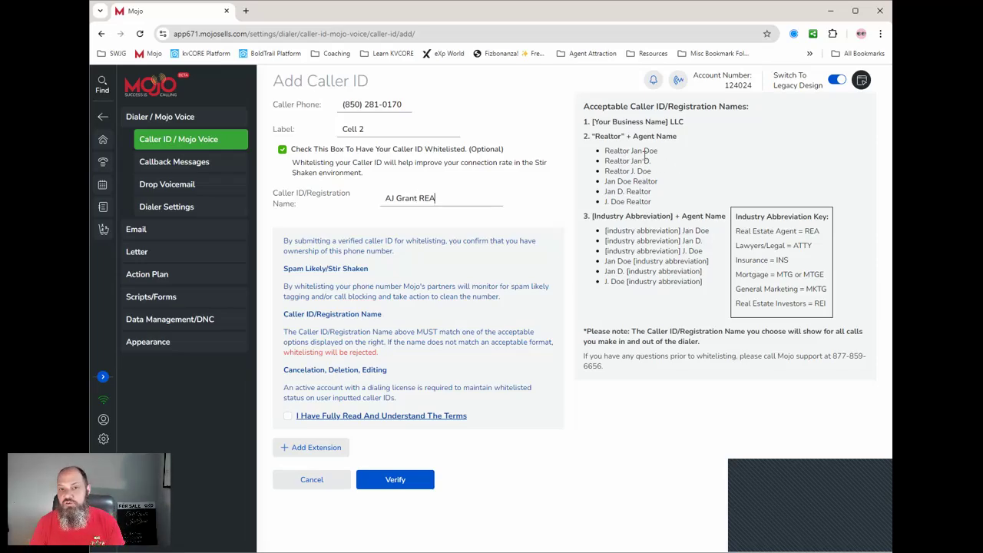
mouse_move(635, 187)
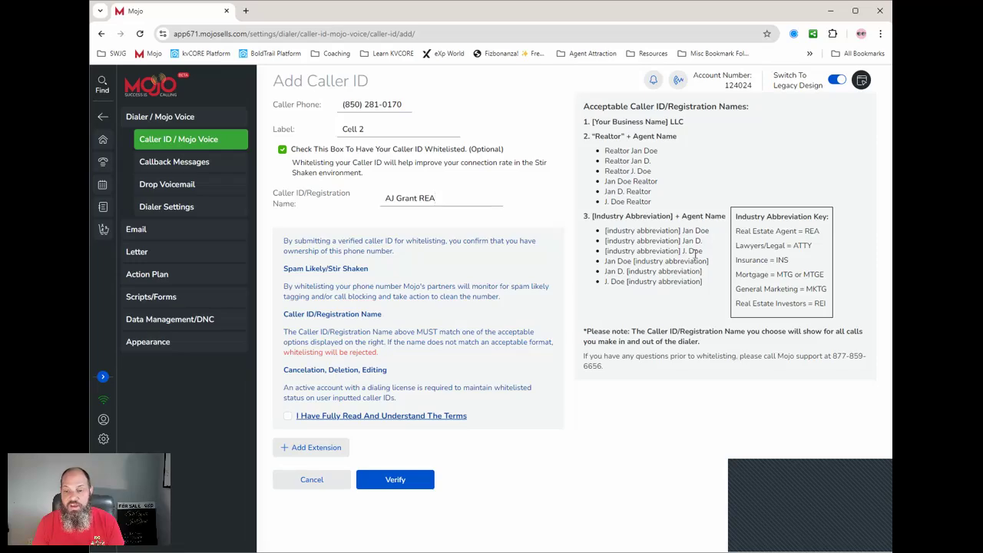
mouse_move(687, 427)
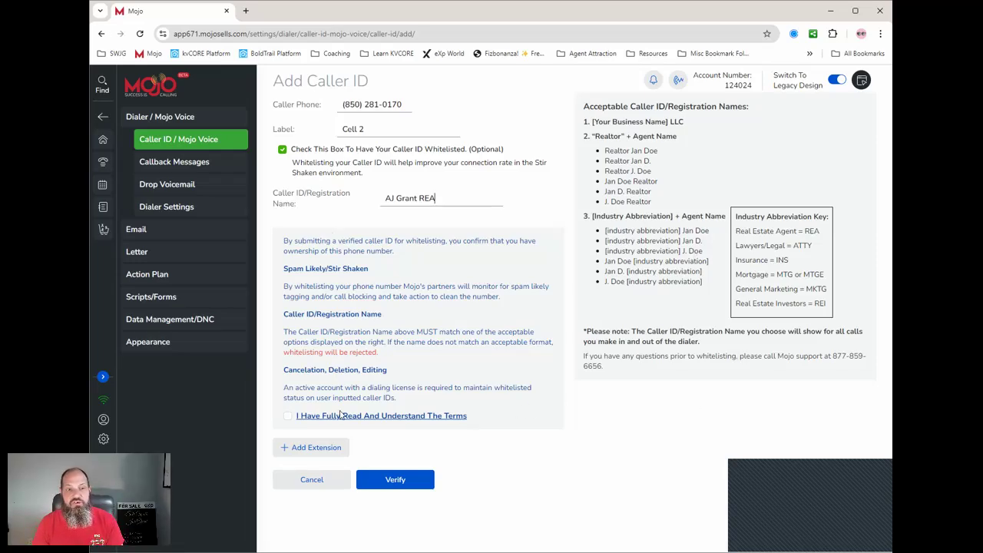
click(288, 415)
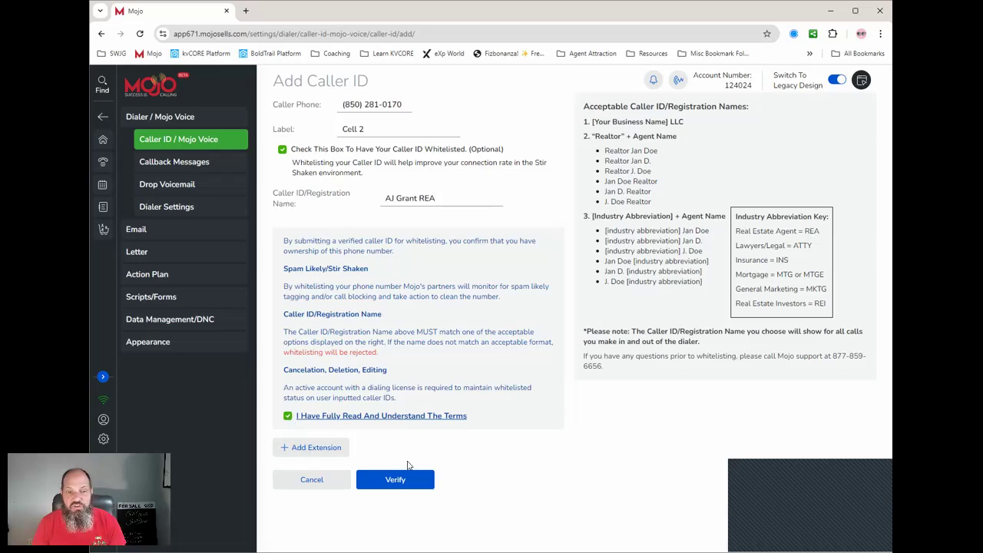
click(394, 479)
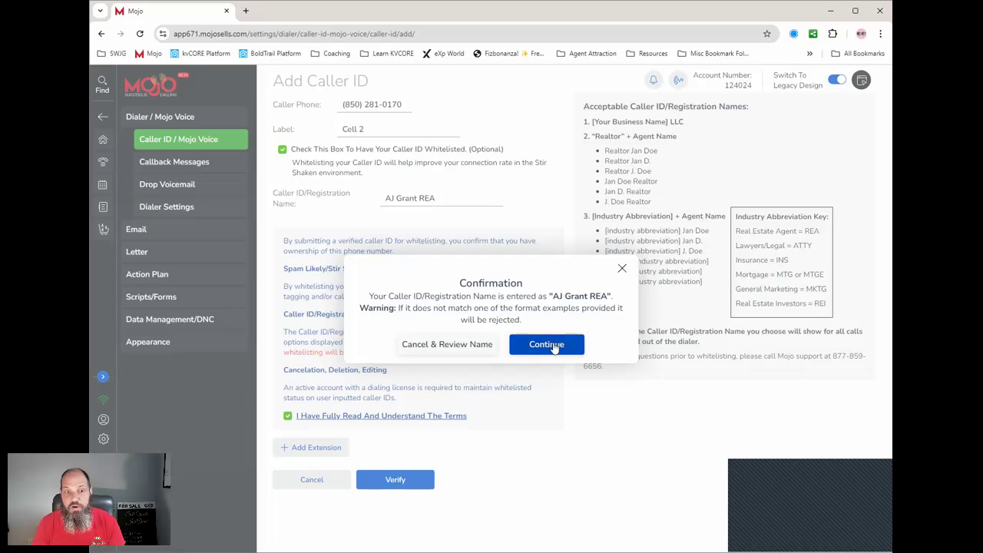
- Confirm the name so Cell 2 joins the caller ID list, then head to Data & Dialer
click(547, 344)
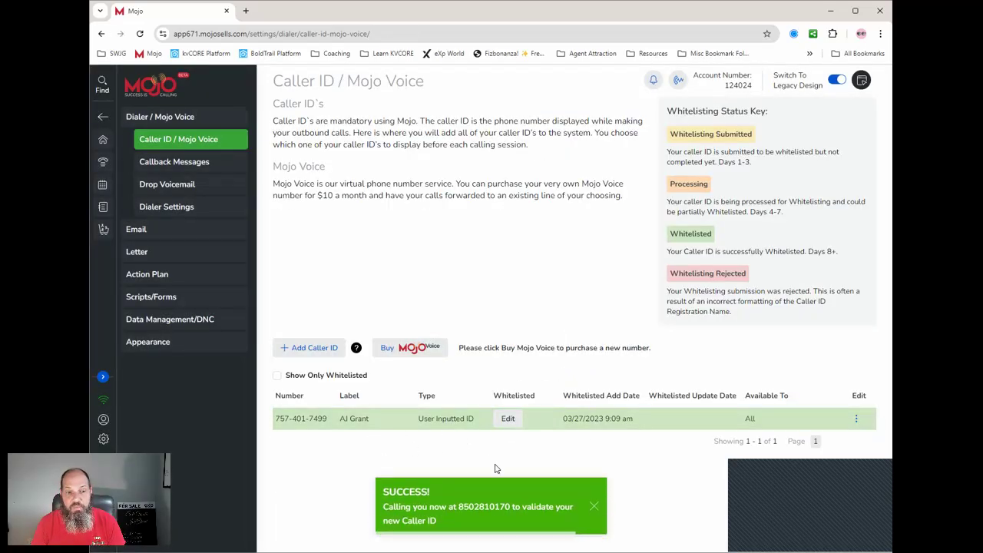
mouse_move(452, 537)
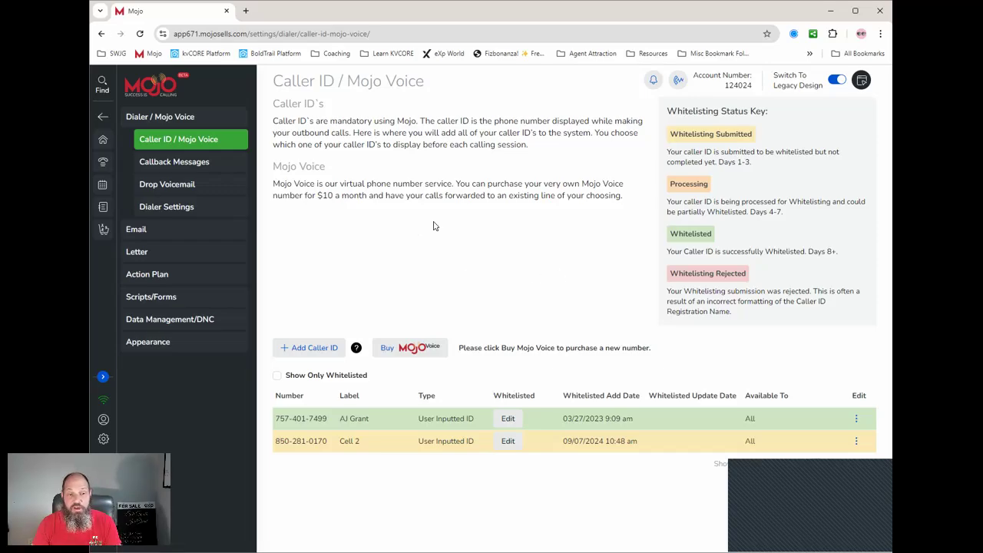
mouse_move(572, 229)
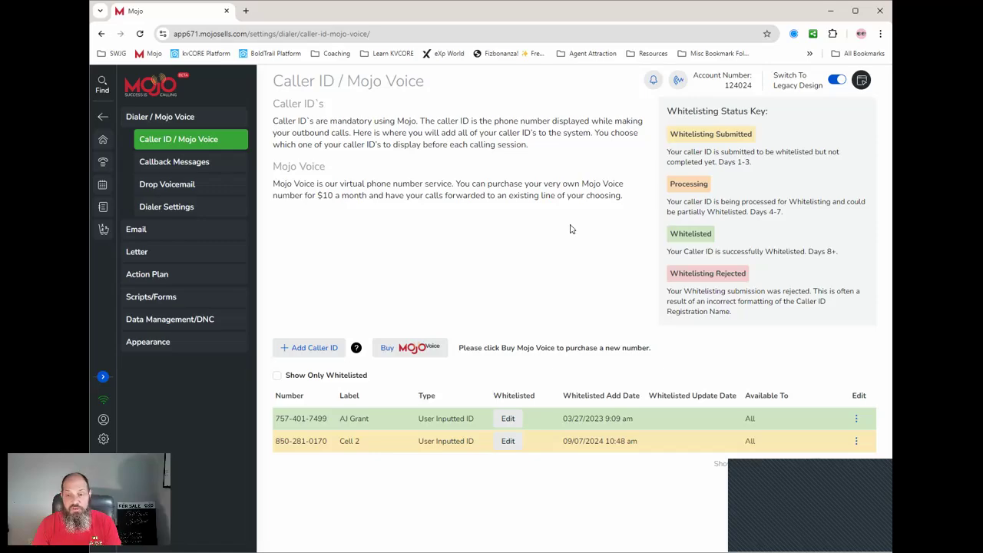
mouse_move(414, 403)
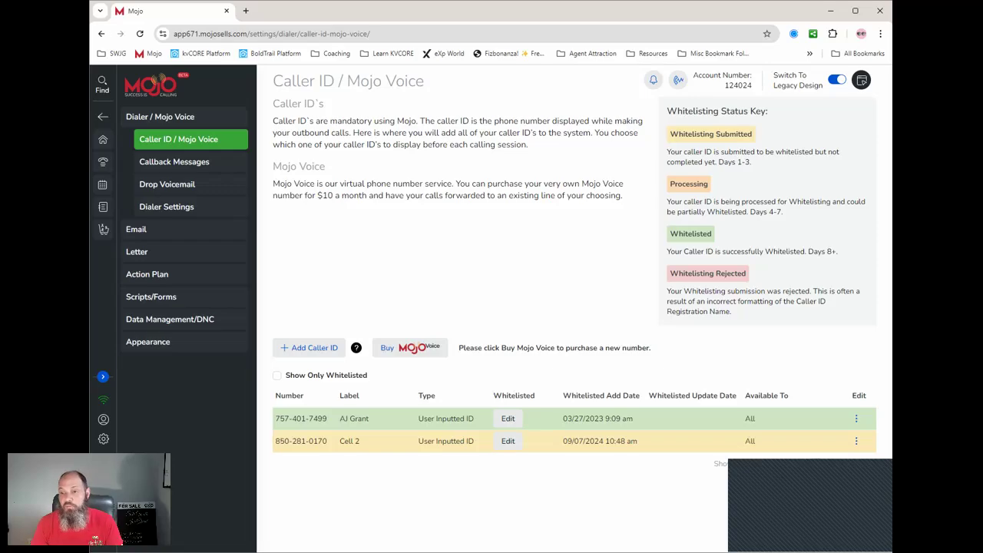
mouse_move(540, 381)
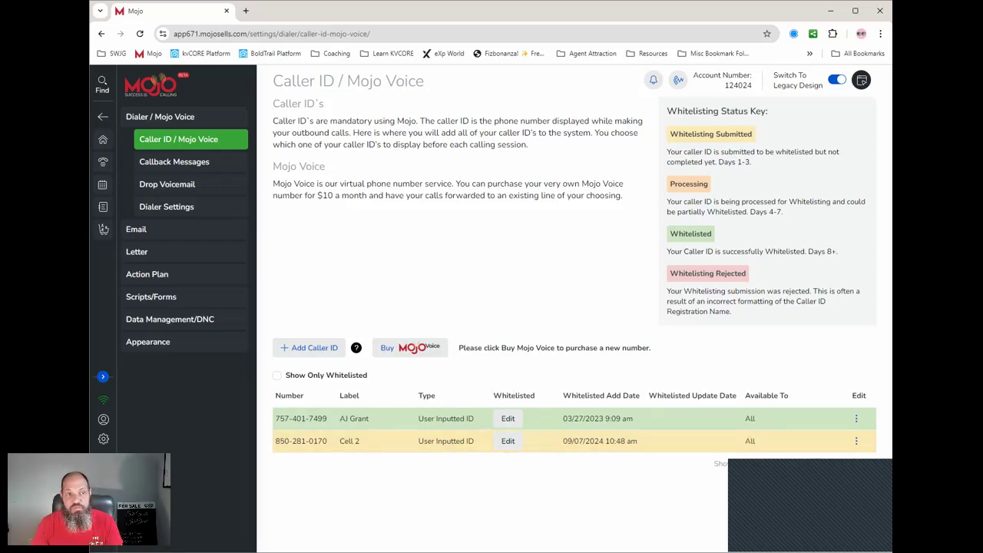
mouse_move(163, 279)
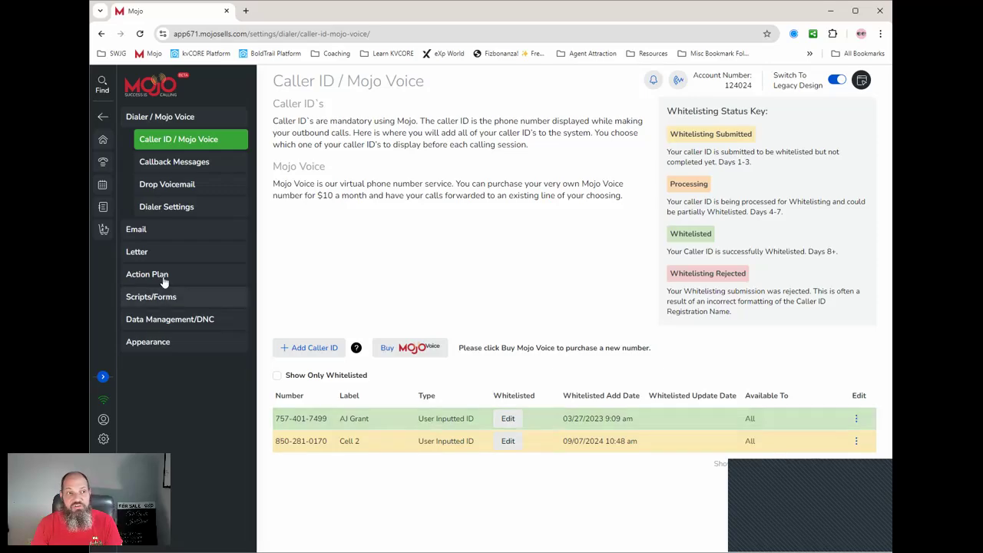
click(123, 138)
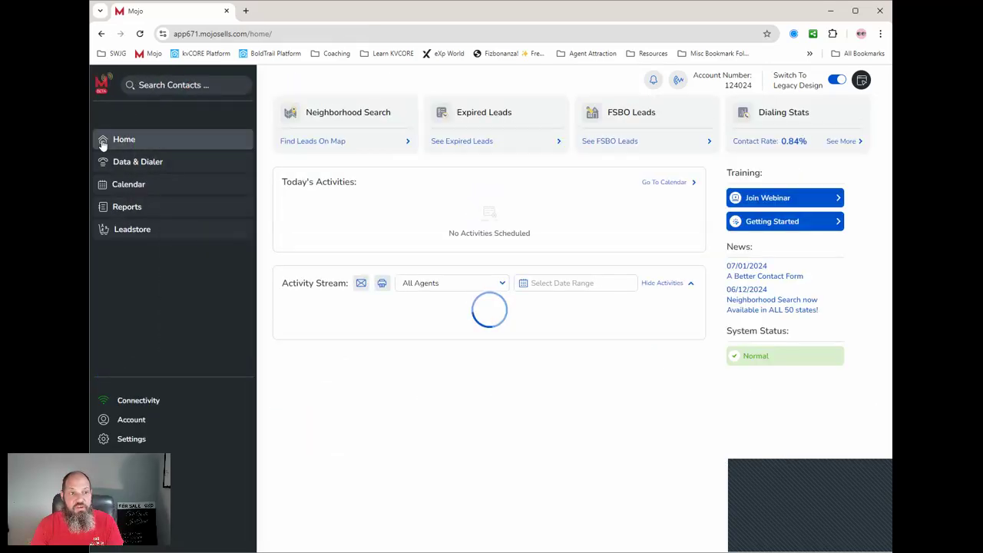
click(138, 161)
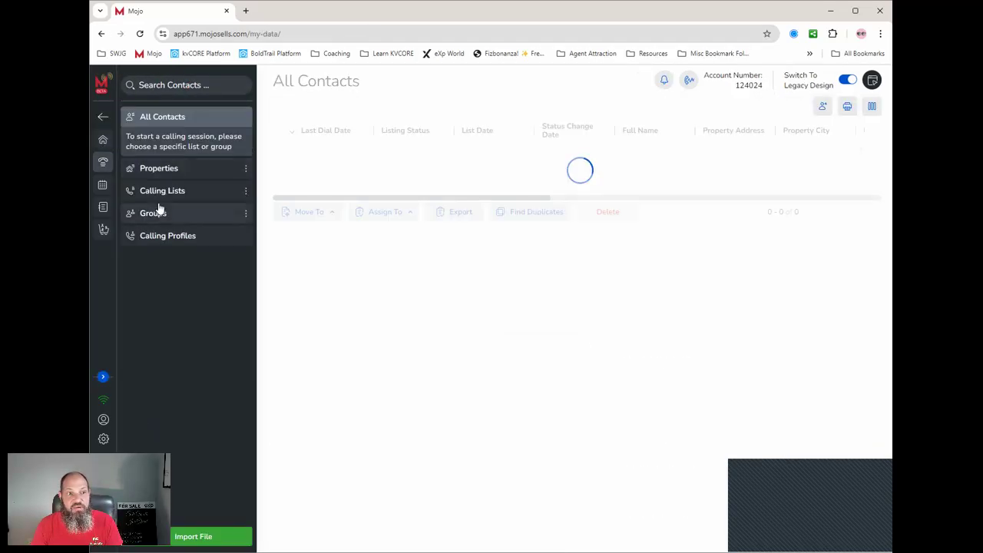